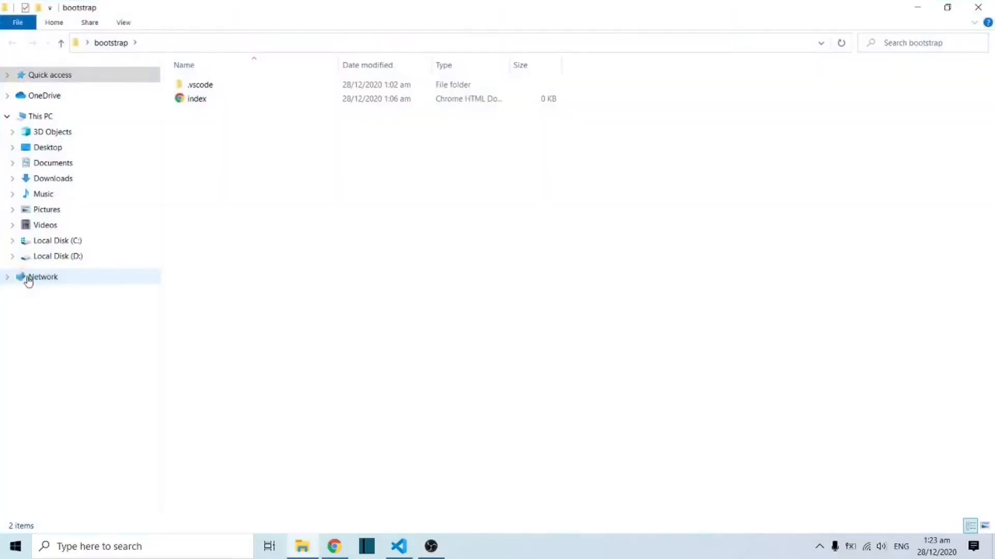
# Bring Visual Studio Code to the front with the empty index.html of the bootstrap project
pyautogui.click(196, 98)
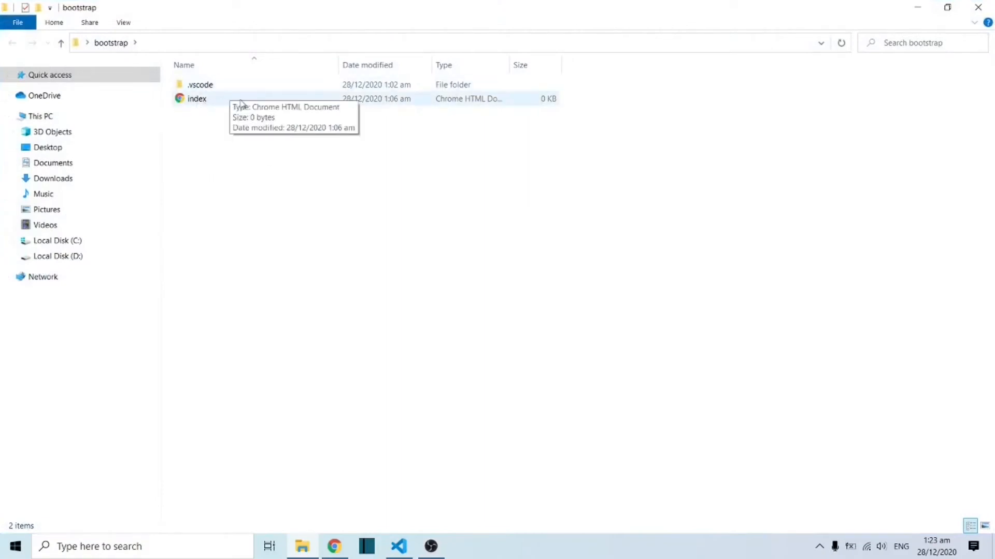
pyautogui.moveTo(220, 102)
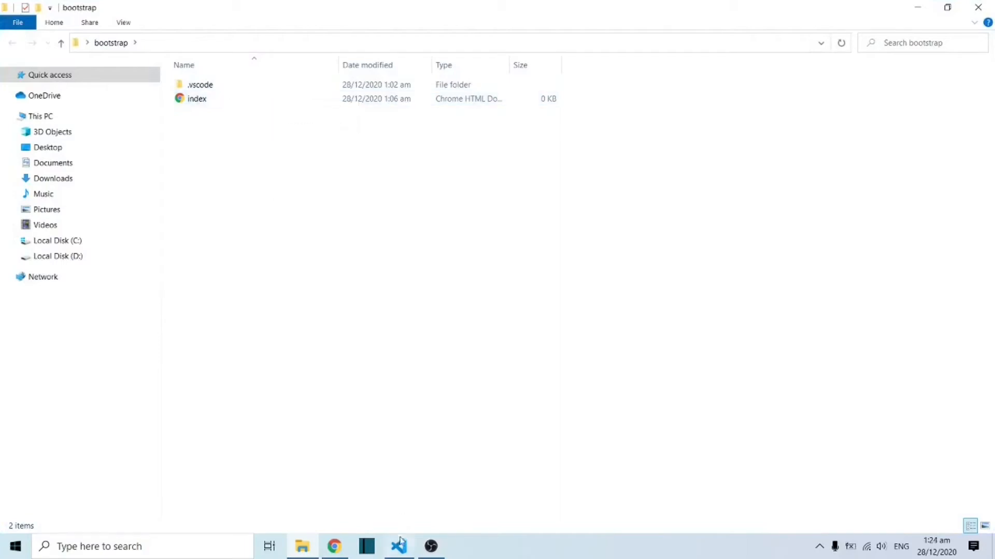
pyautogui.click(397, 546)
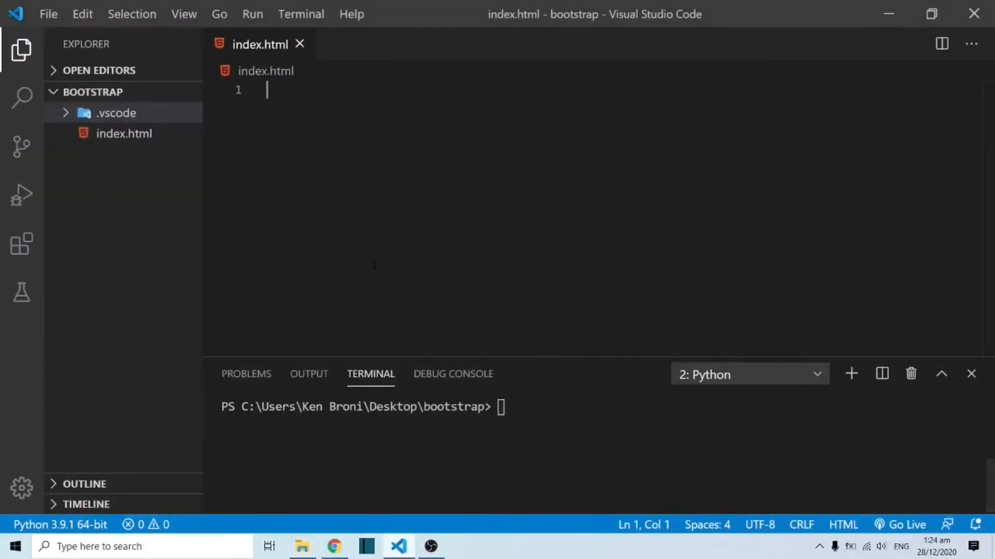
pyautogui.moveTo(253, 174)
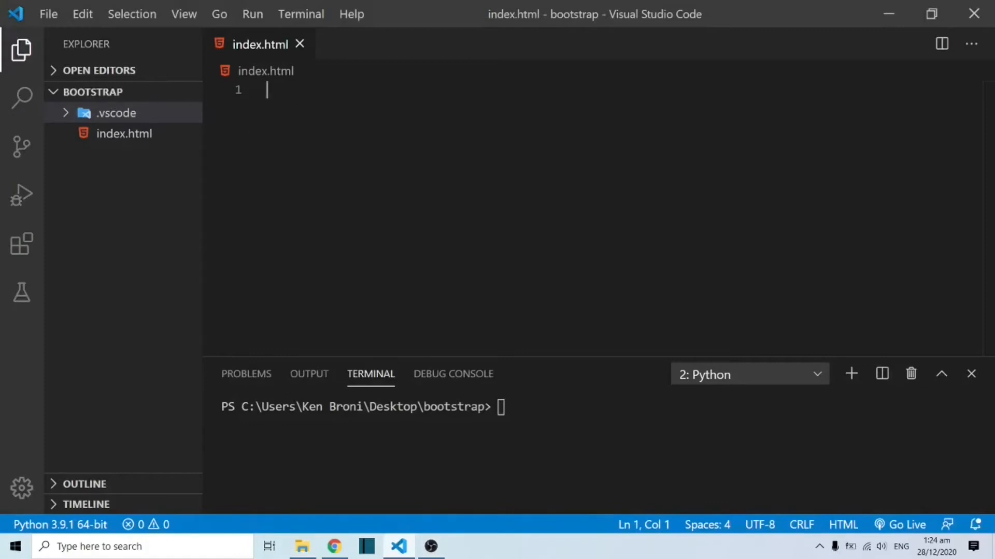
pyautogui.moveTo(369, 280)
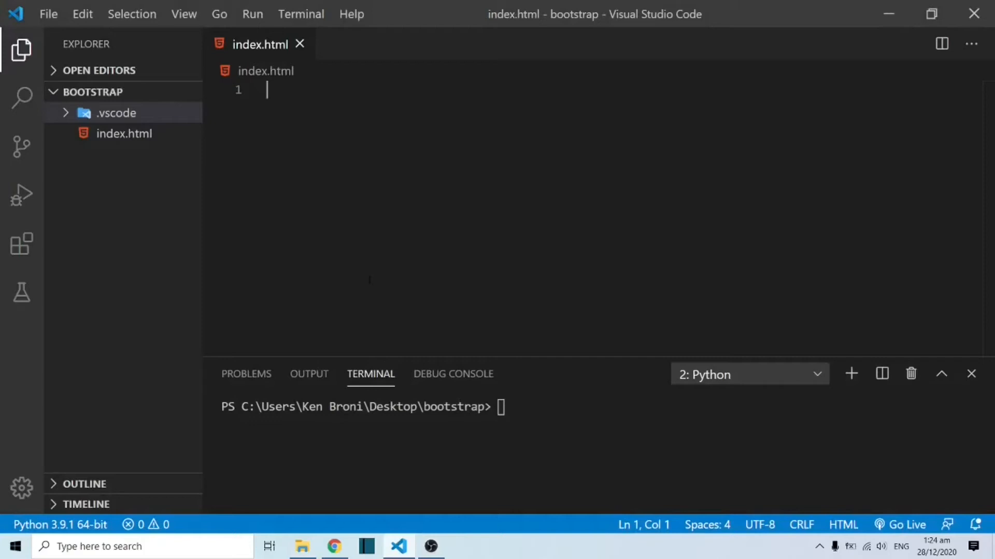
# Load getbootstrap.com in Chrome and skim the installation and jsDelivr CDN sections
pyautogui.click(335, 546)
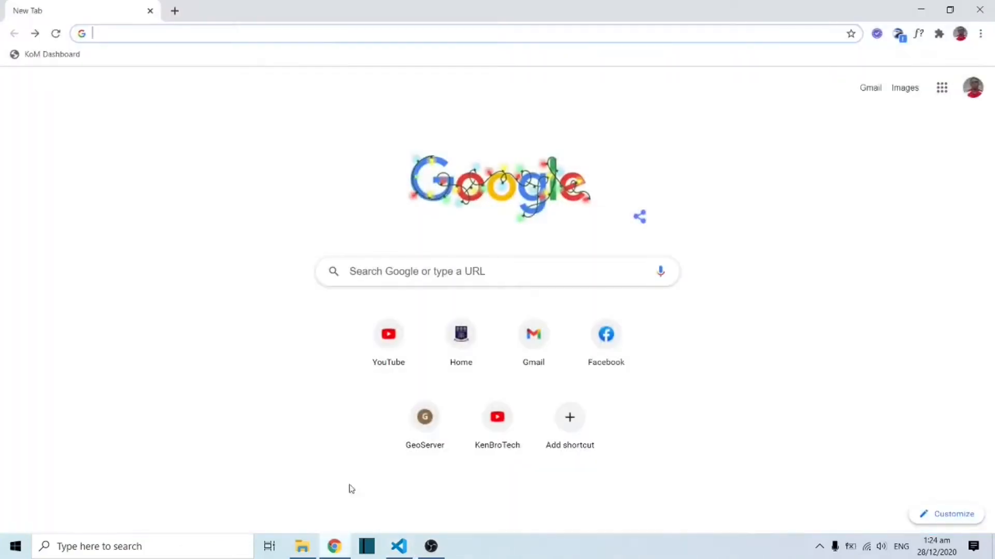
pyautogui.moveTo(242, 50)
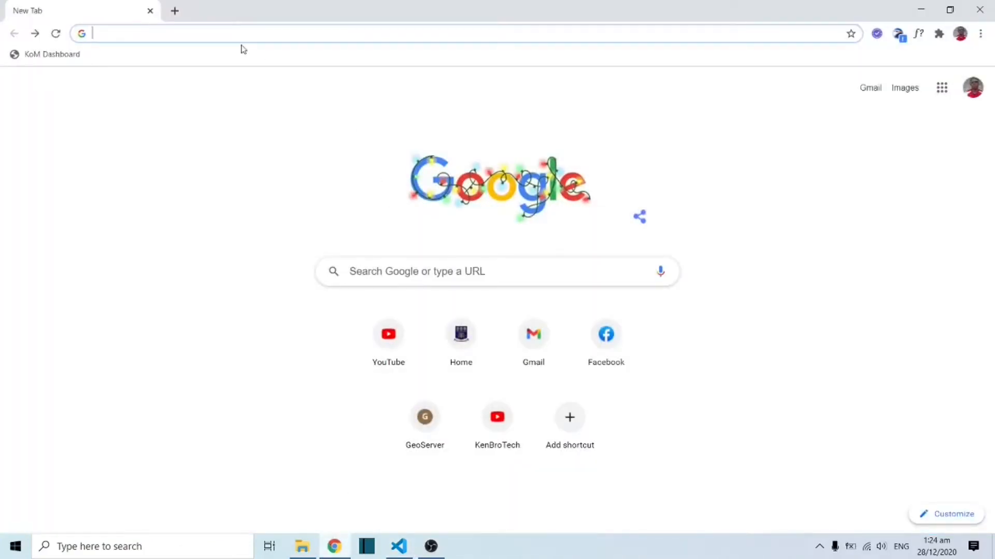
pyautogui.write('getbootstrap.com')
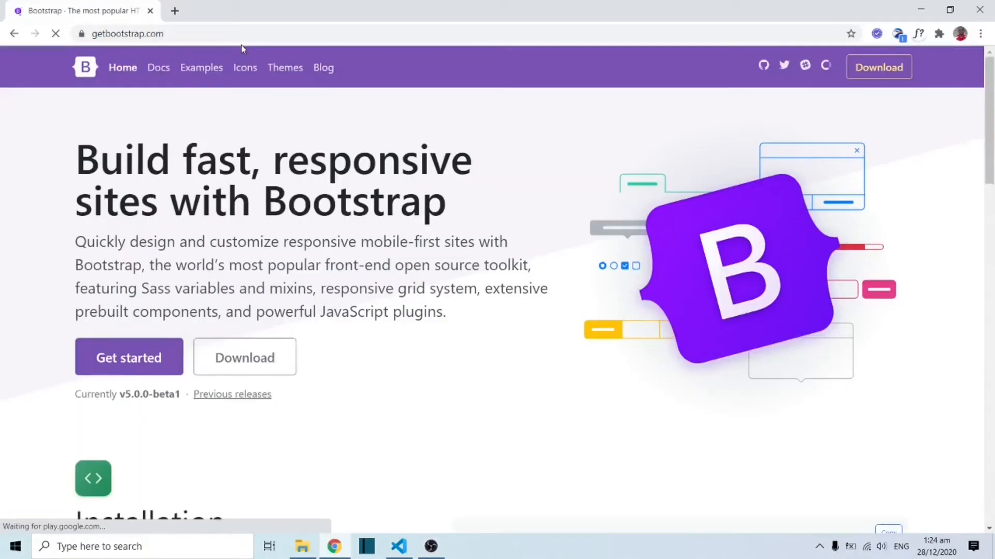
pyautogui.scroll(-3)
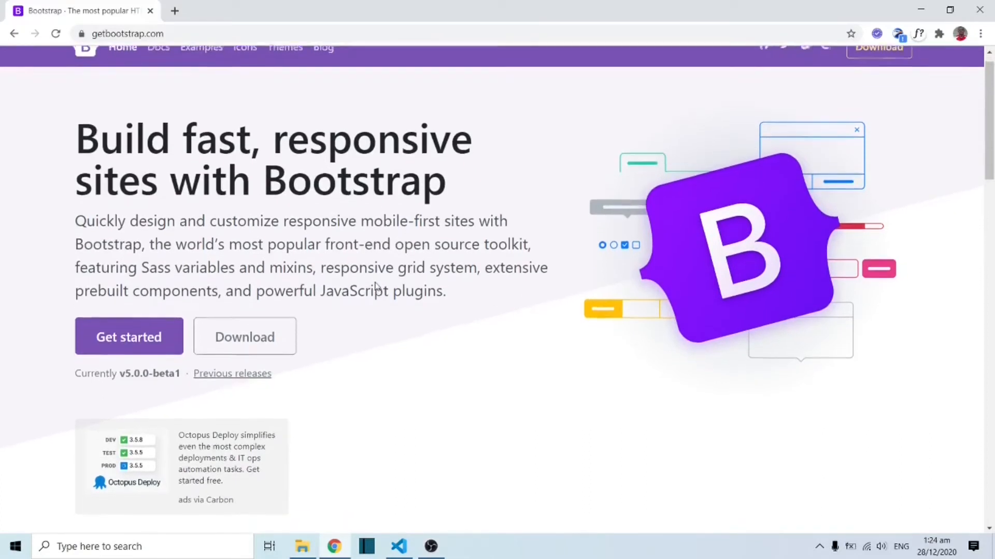
pyautogui.scroll(-3)
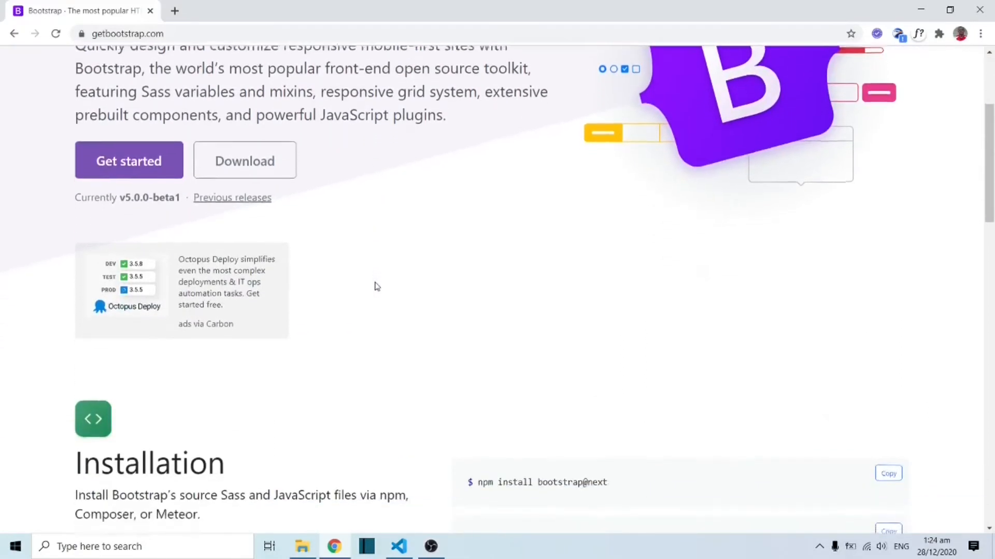
pyautogui.scroll(-3)
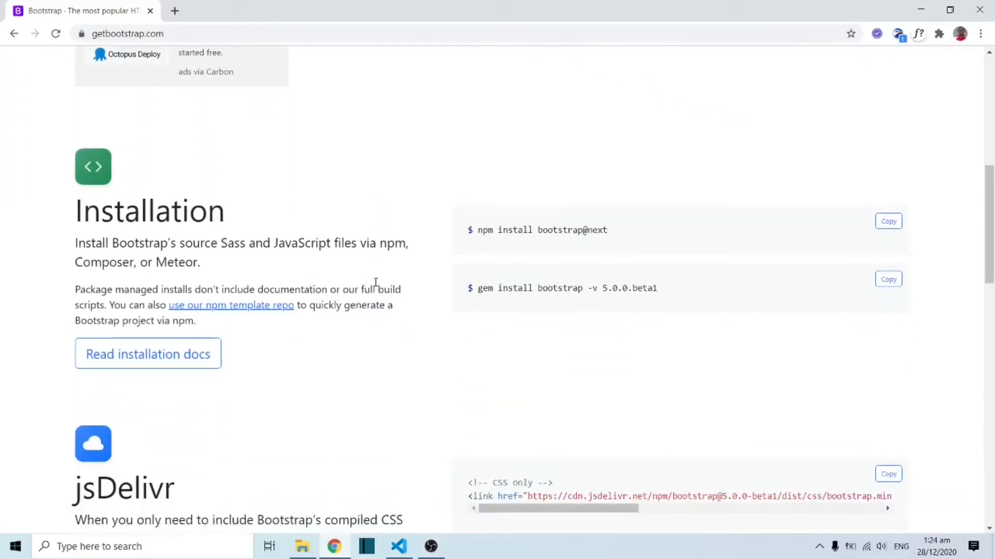
pyautogui.scroll(3)
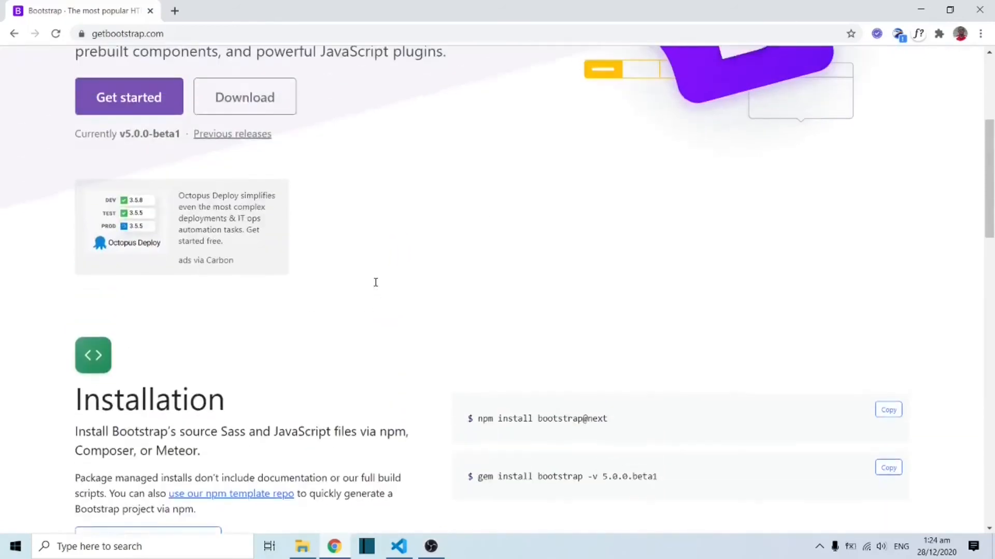
pyautogui.scroll(3)
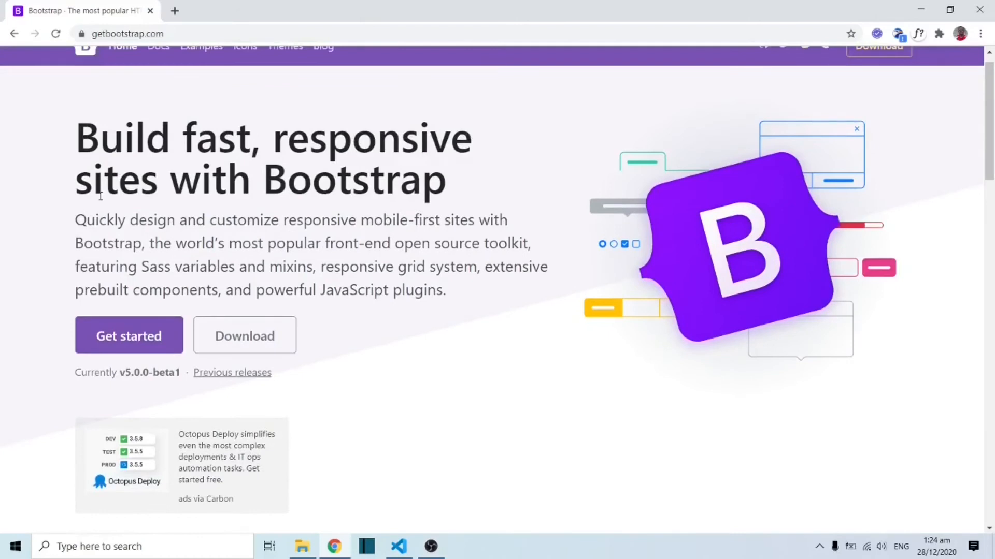
pyautogui.moveTo(188, 299)
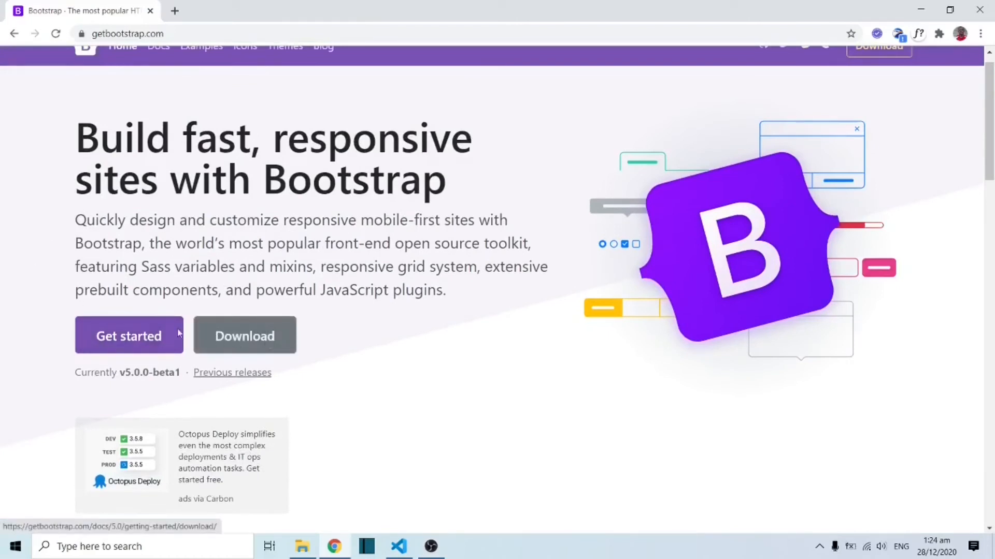
pyautogui.moveTo(127, 346)
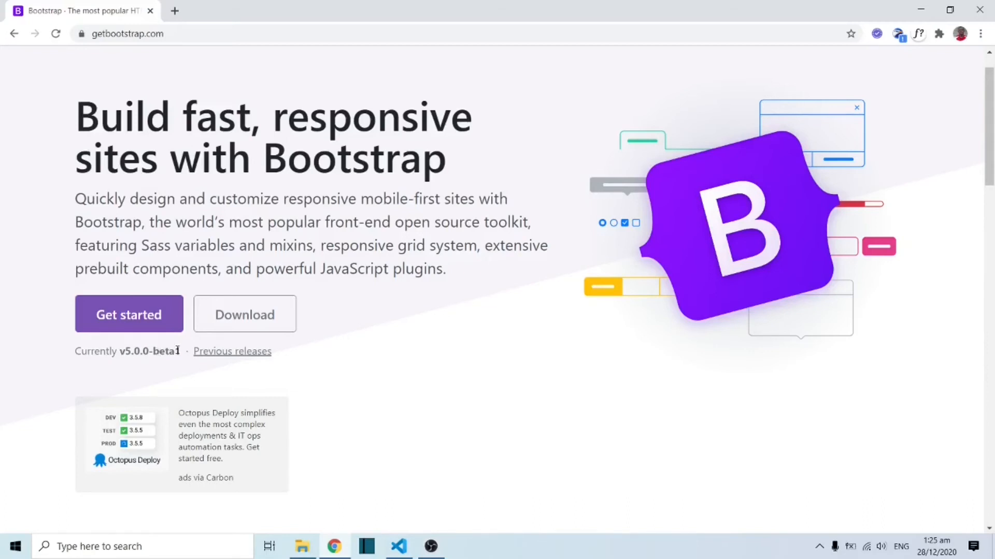
pyautogui.moveTo(232, 351)
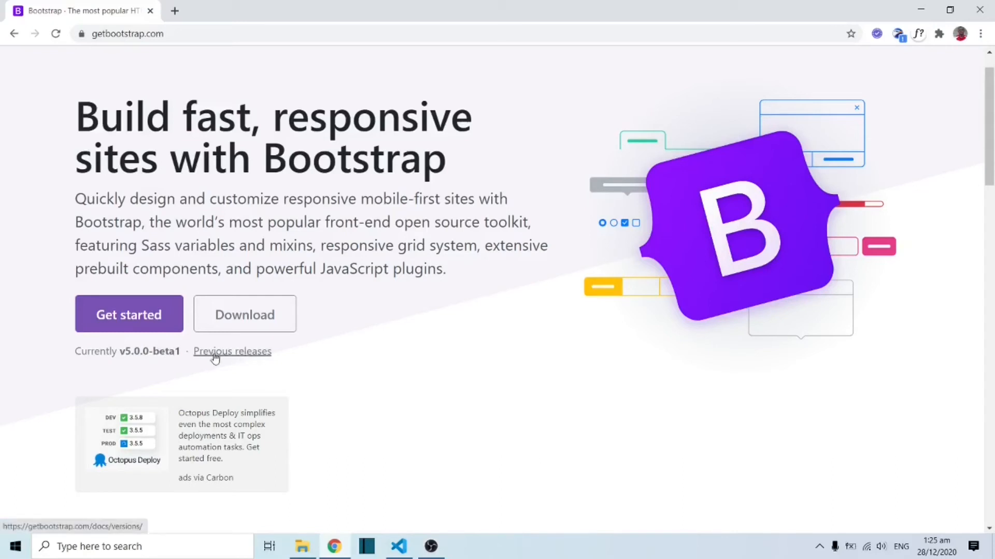
pyautogui.moveTo(235, 360)
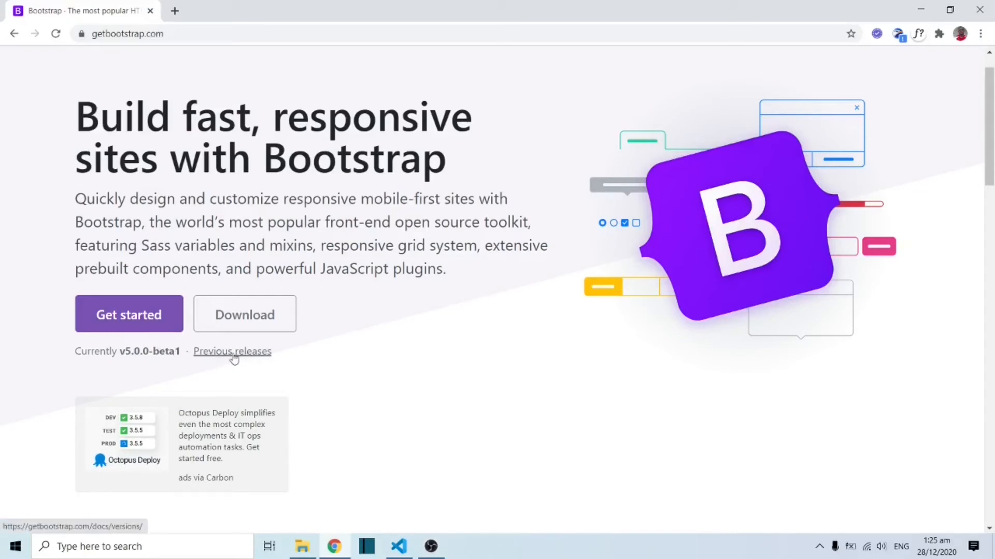
# From Previous releases on the Versions page, choose the 4.5 documentation under v4.x
pyautogui.click(232, 352)
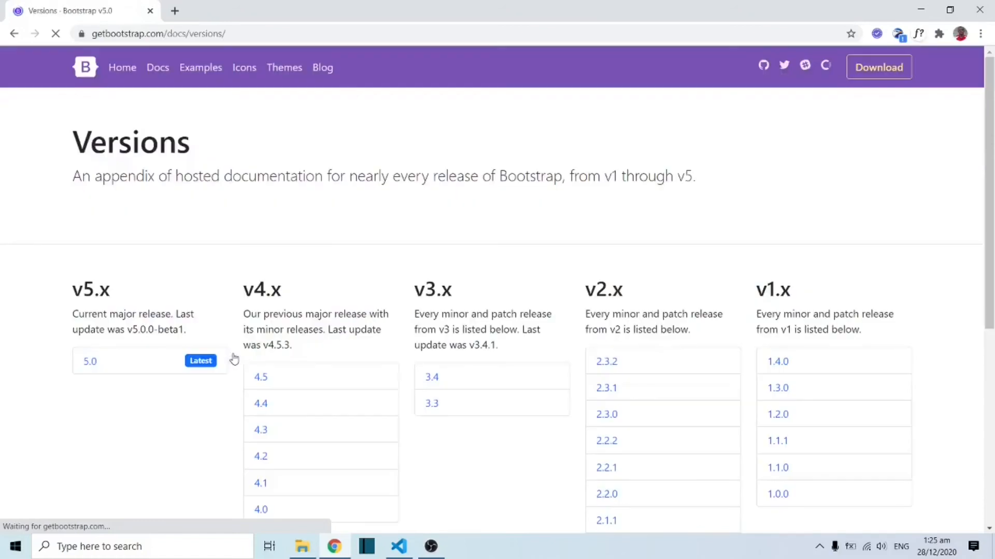
pyautogui.scroll(-3)
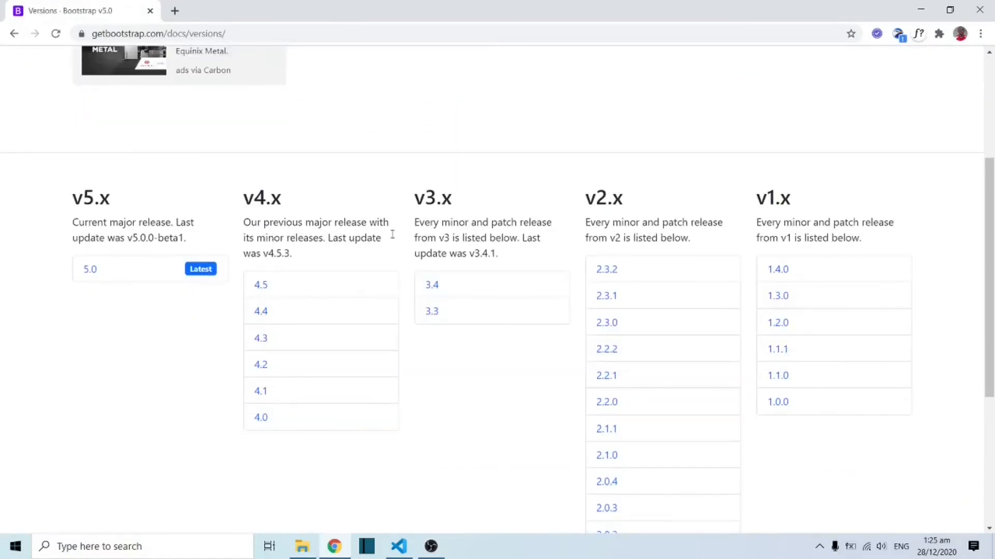
pyautogui.moveTo(438, 274)
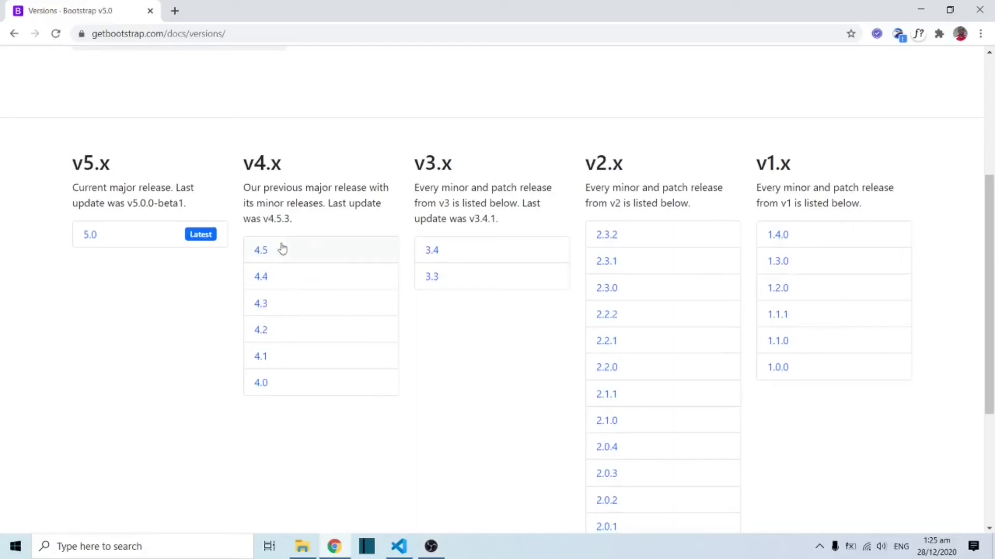
pyautogui.moveTo(261, 249)
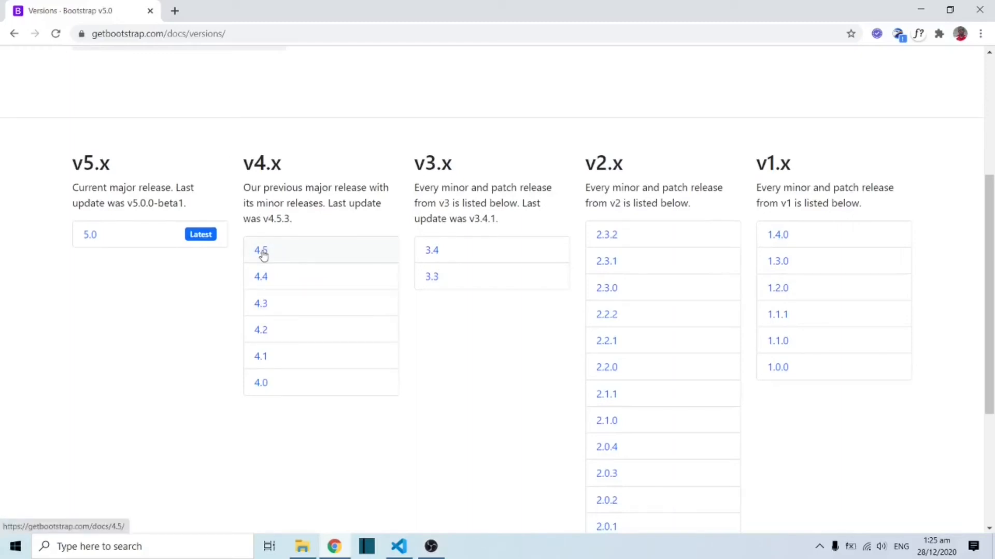
pyautogui.click(260, 249)
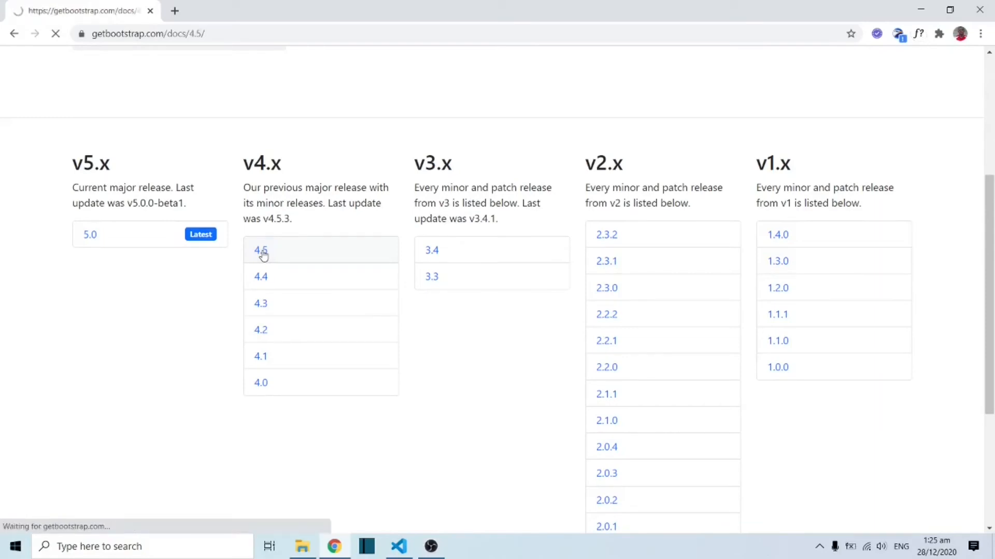
# Copy the Starter template code block from the Bootstrap 4.5 docs and return to the editor
pyautogui.click(261, 250)
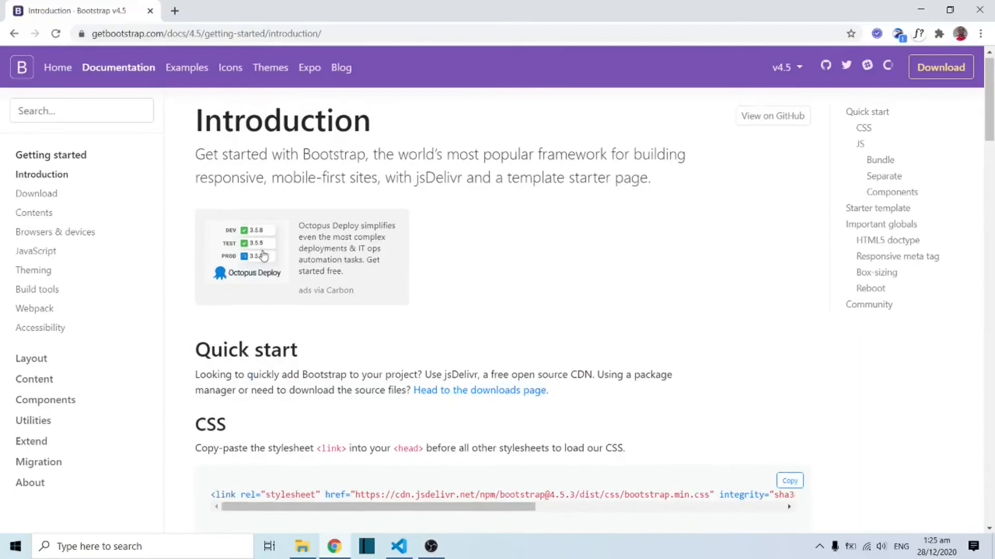
pyautogui.scroll(-3)
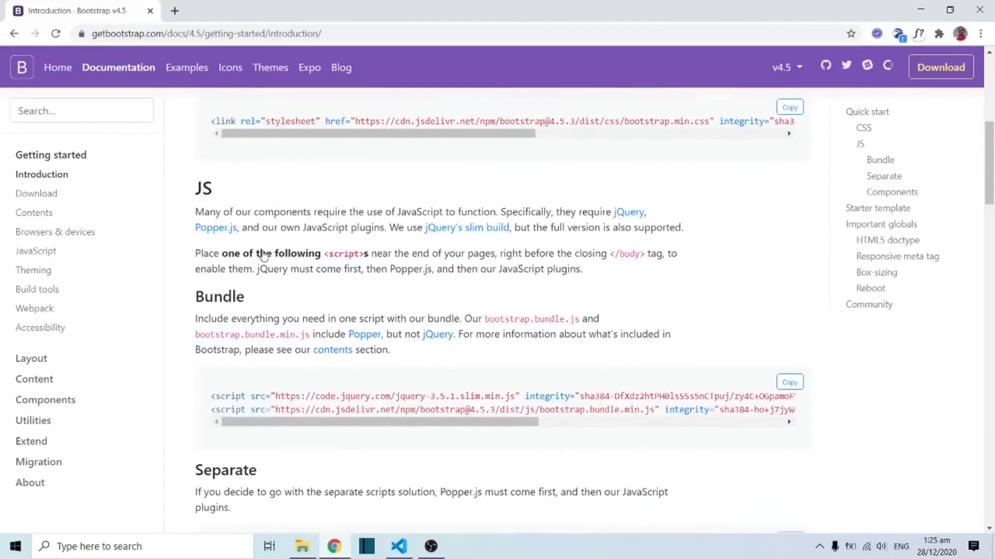
pyautogui.scroll(-3)
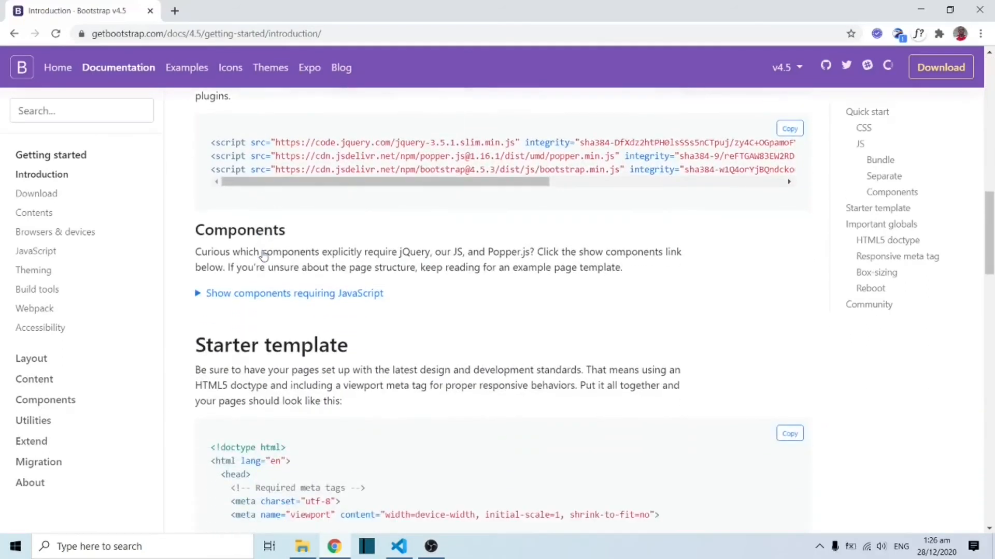
pyautogui.scroll(-3)
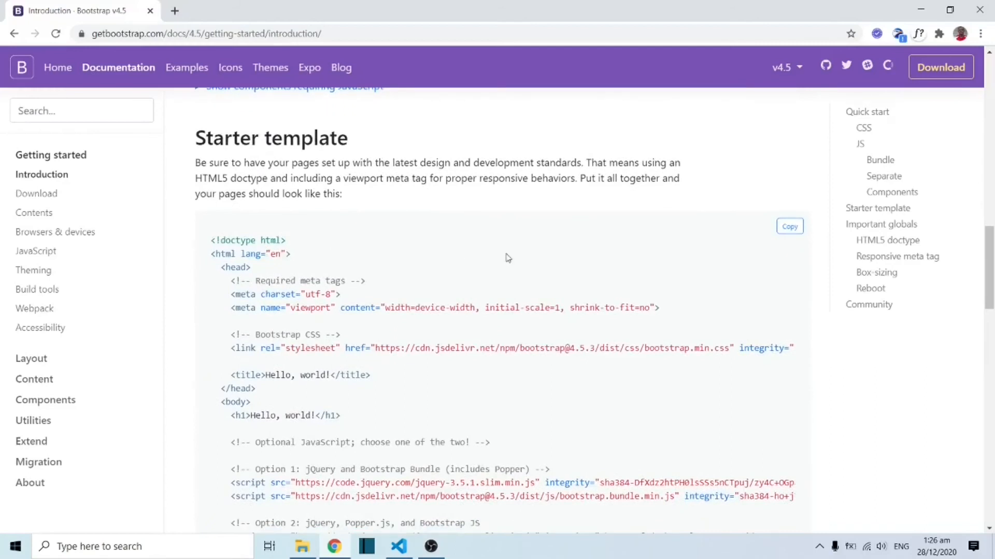
pyautogui.scroll(3)
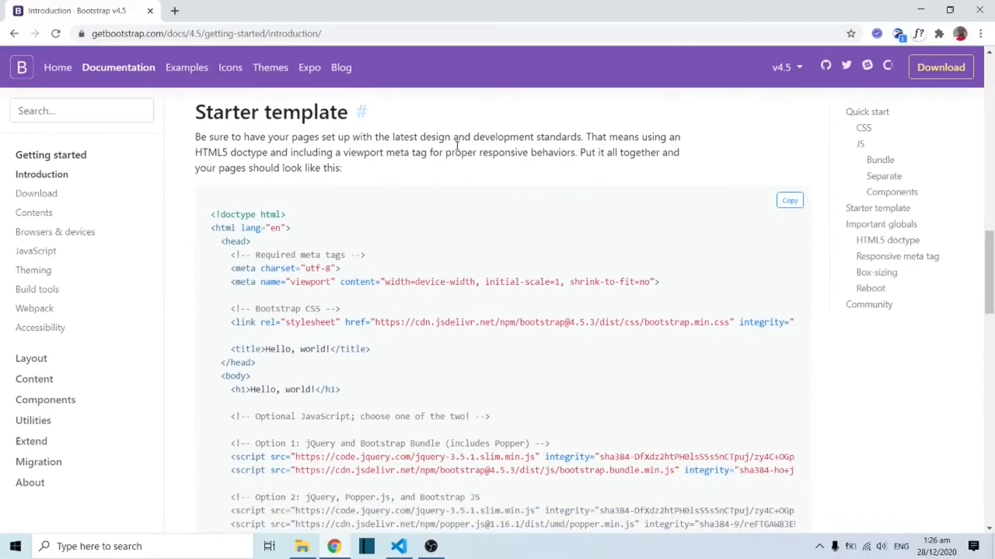
pyautogui.click(789, 200)
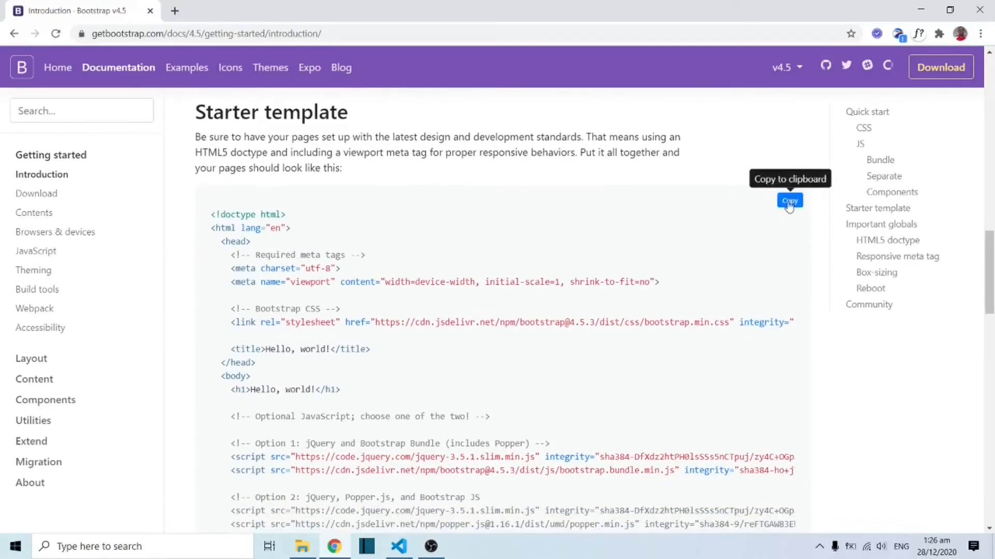
pyautogui.click(398, 546)
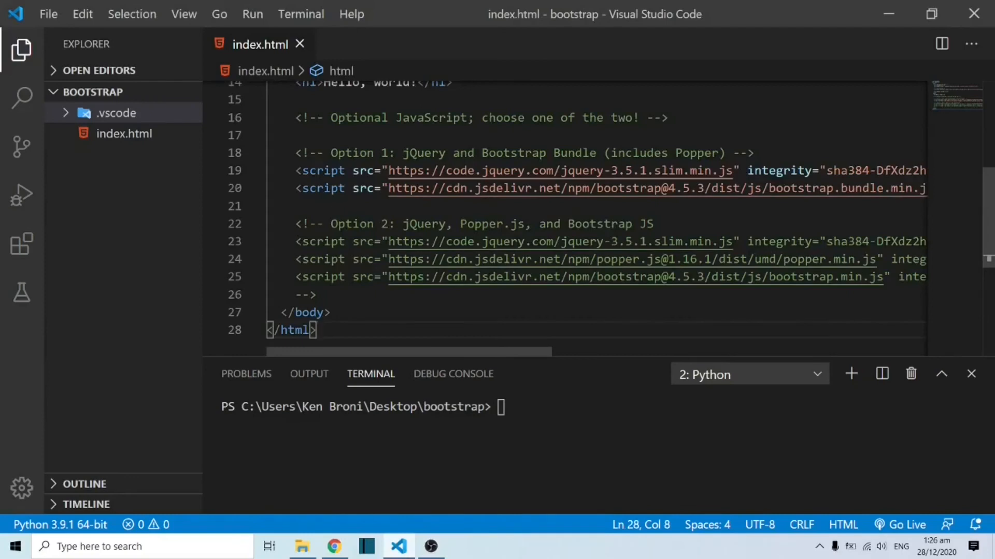
pyautogui.moveTo(911, 388)
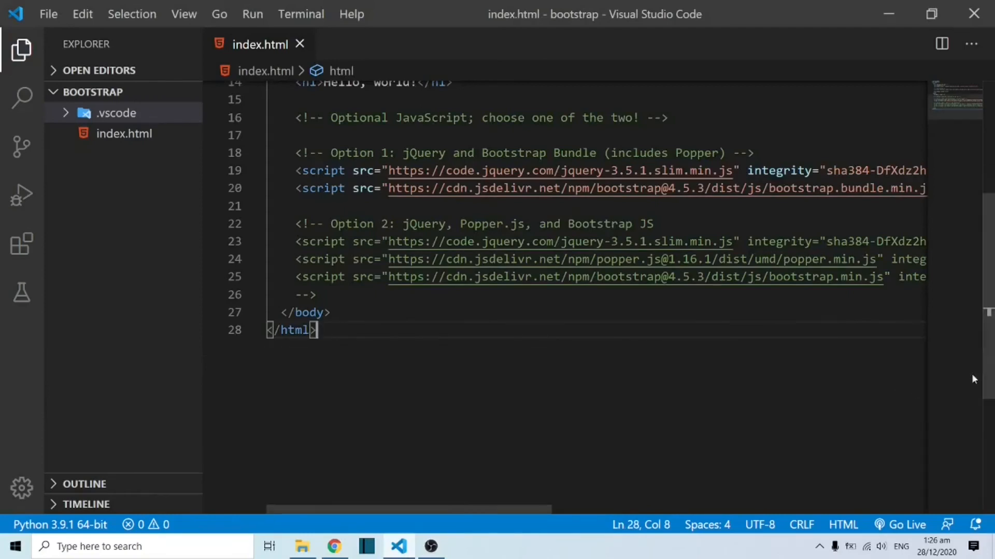
# Review the template's doctype, html root, head section and Bootstrap CSS stylesheet link
pyautogui.scroll(3)
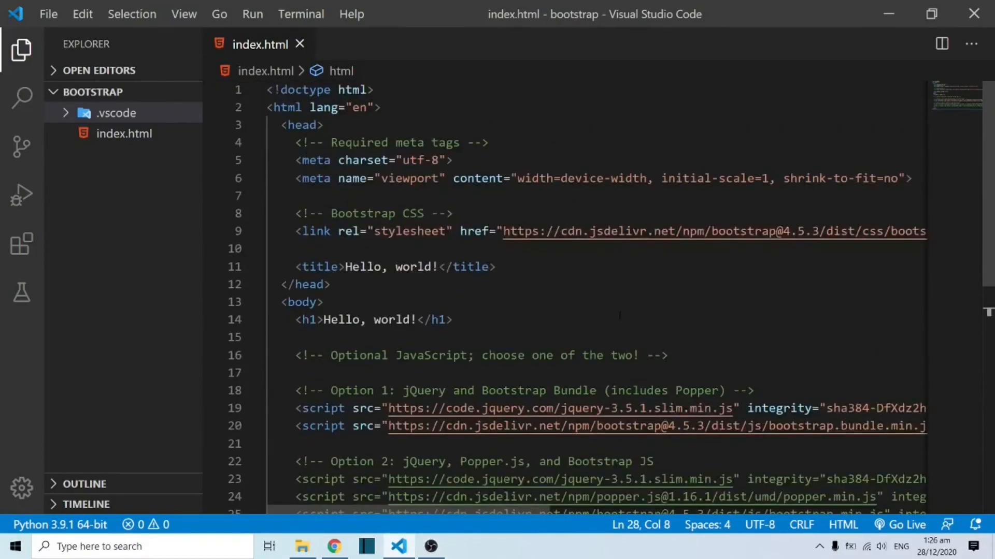
pyautogui.doubleClick(304, 90)
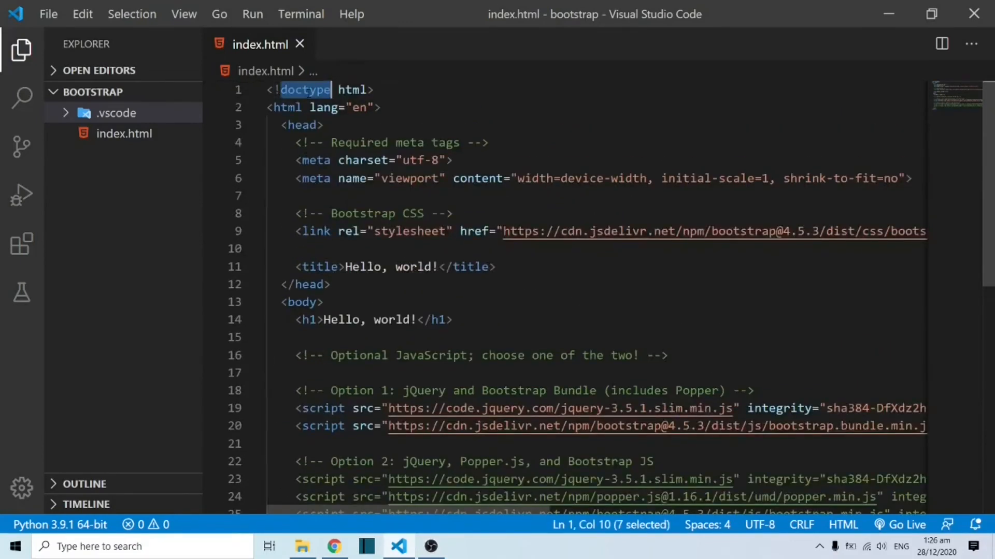
pyautogui.doubleClick(352, 89)
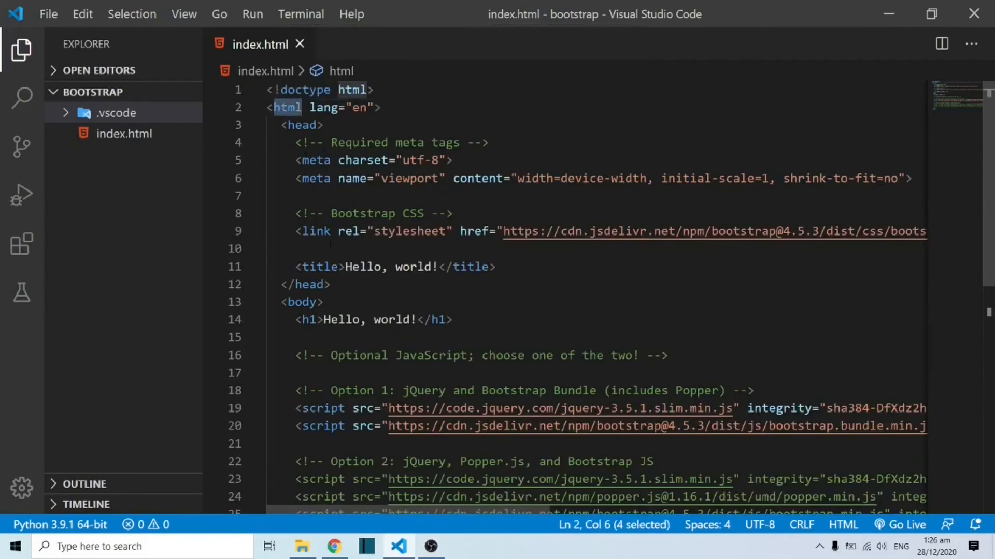
pyautogui.click(302, 302)
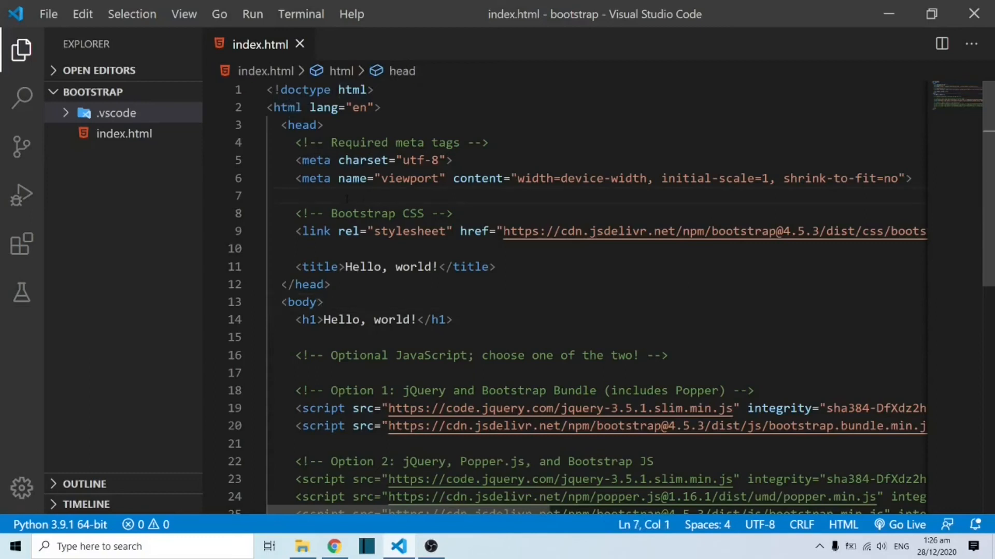
pyautogui.doubleClick(363, 214)
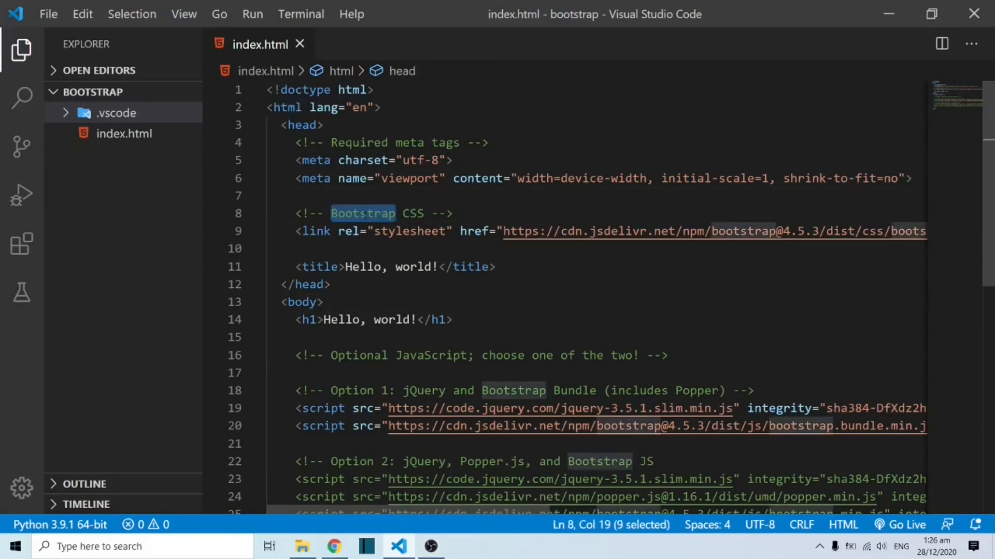
pyautogui.doubleClick(411, 213)
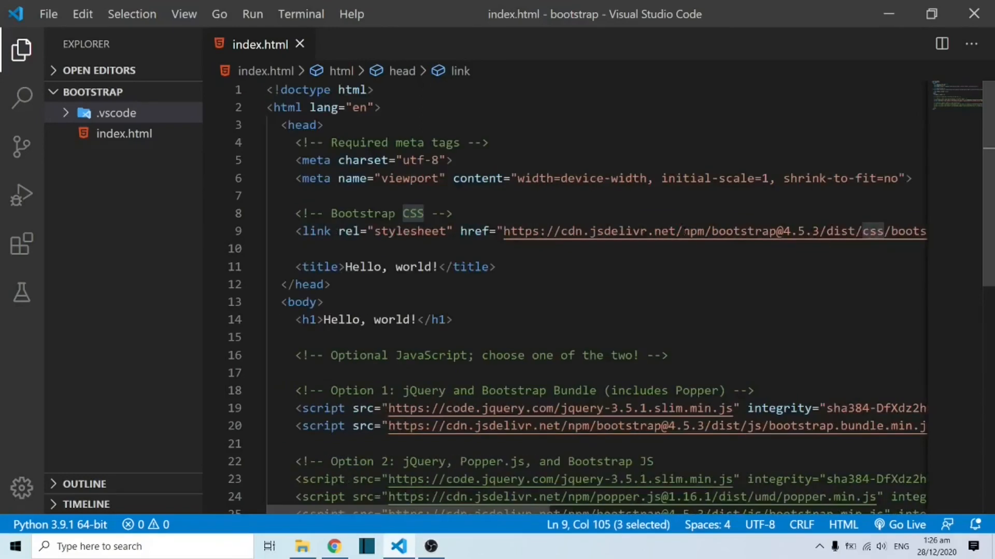
# Review the optional JavaScript comment and the minified script files near the end
pyautogui.scroll(-3)
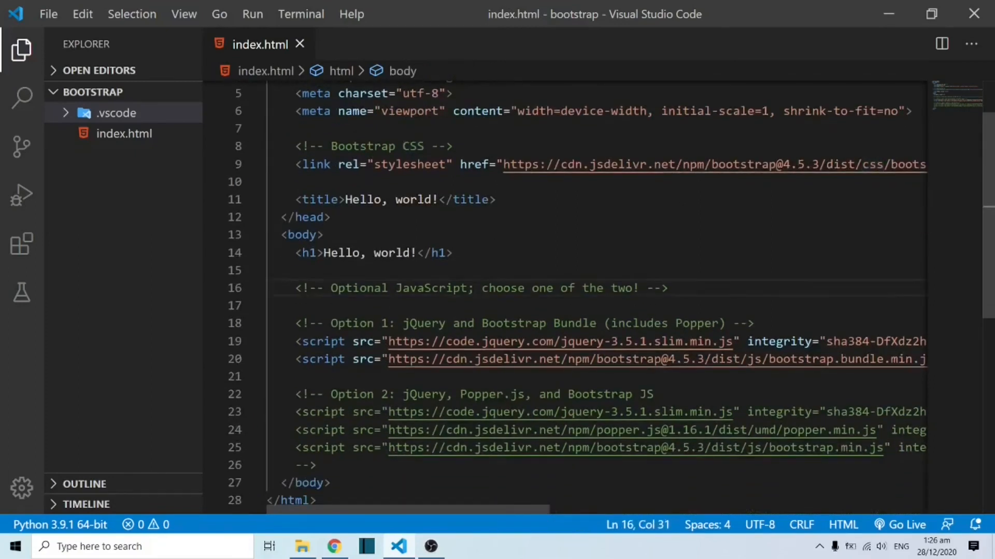
pyautogui.doubleClick(431, 244)
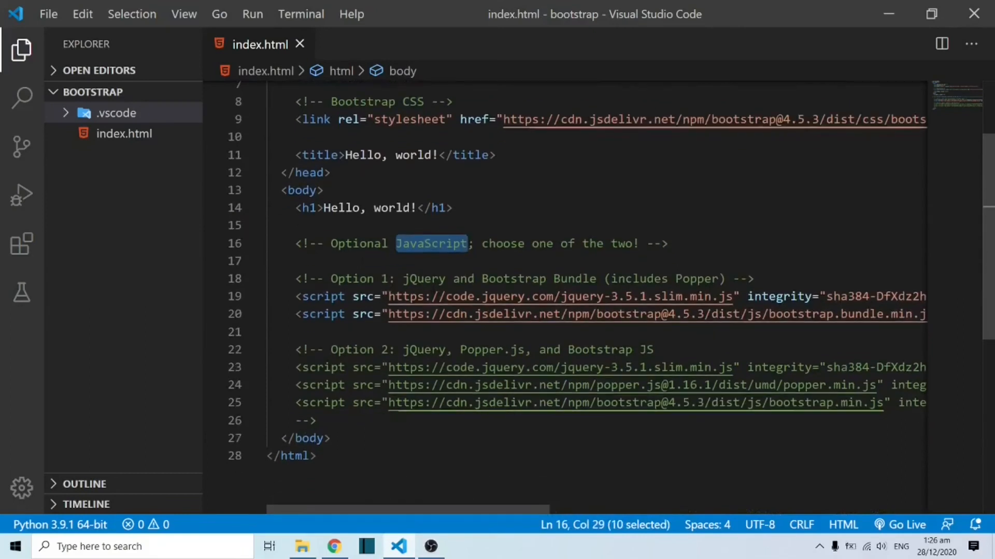
pyautogui.click(353, 243)
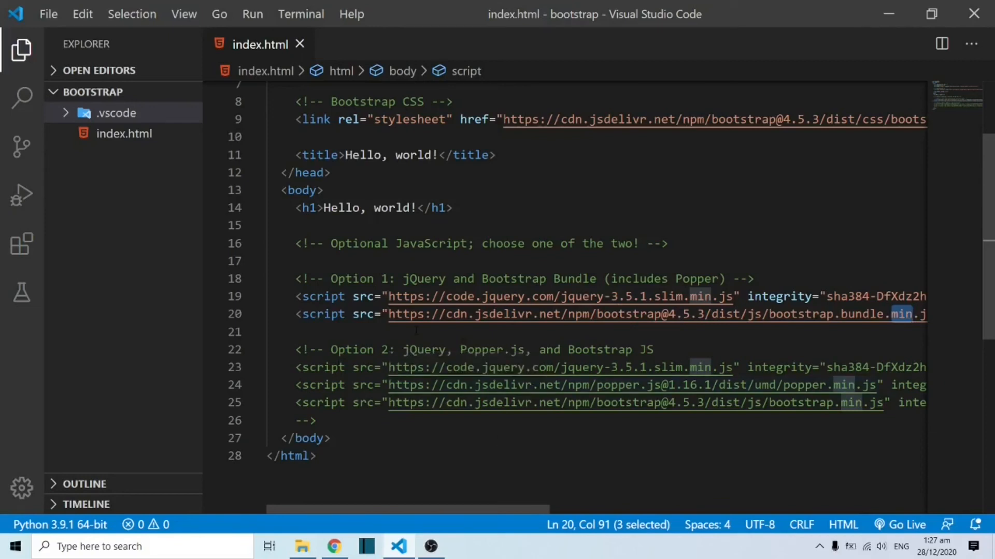
pyautogui.scroll(3)
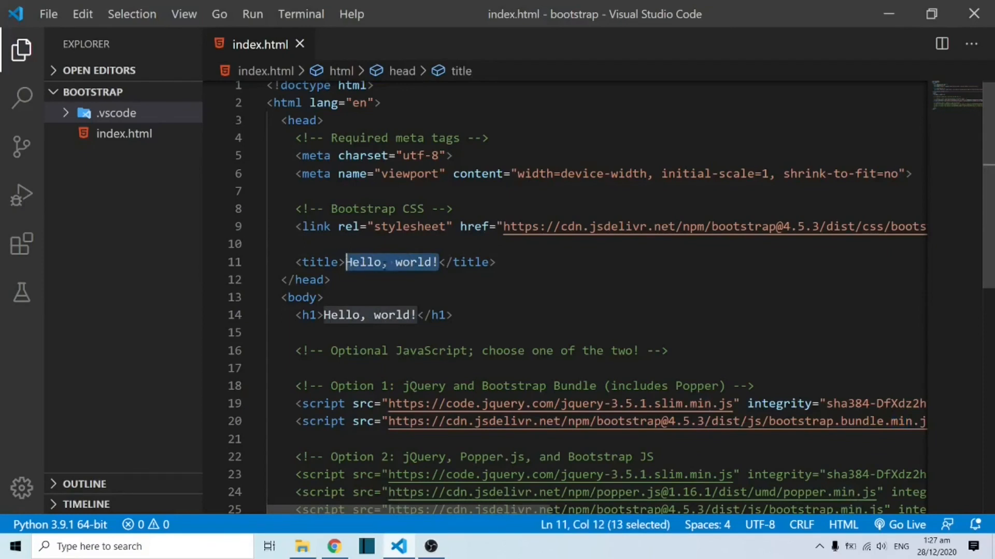
# Change the title to Bootstrap and serve index.html with Open with Live Server
pyautogui.write('Bootstrap')
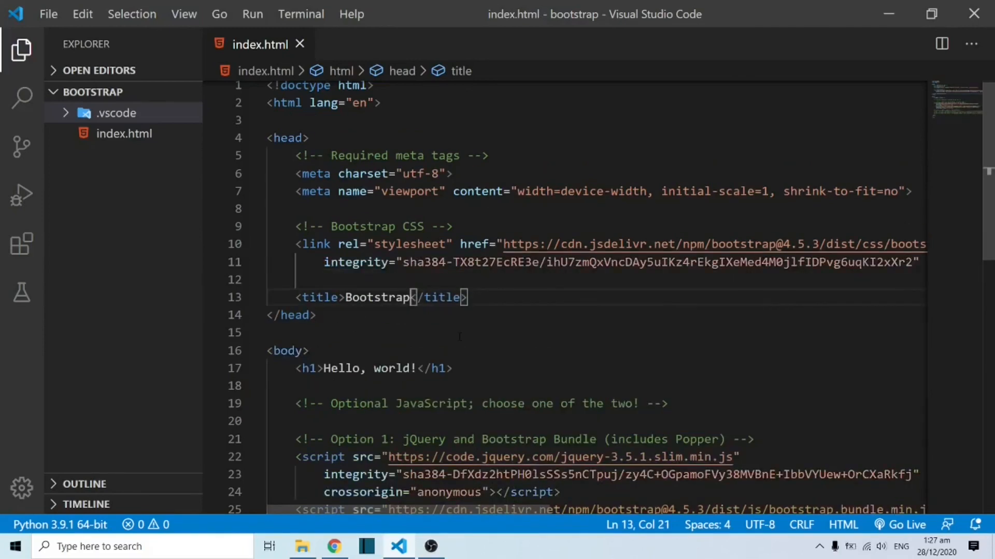
pyautogui.scroll(-3)
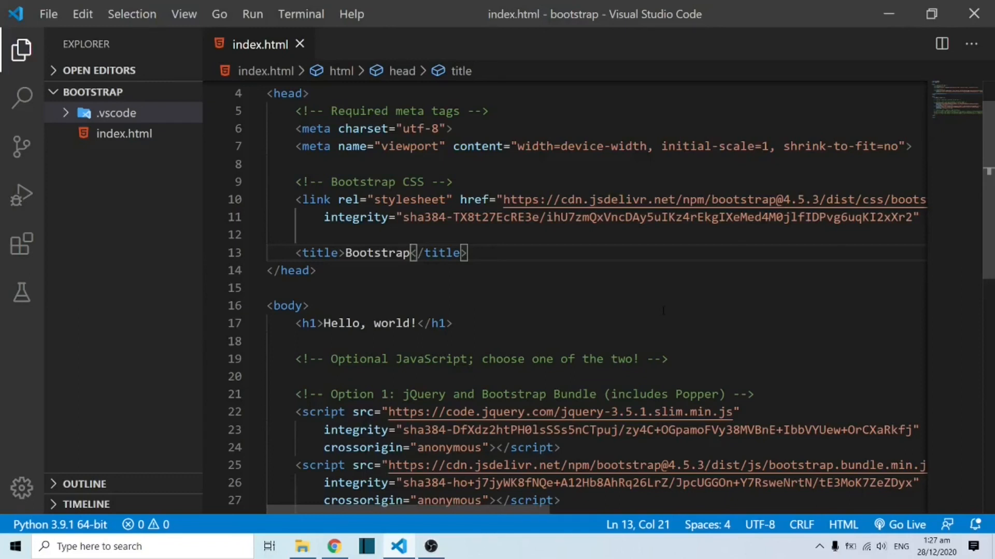
pyautogui.rightClick(287, 304)
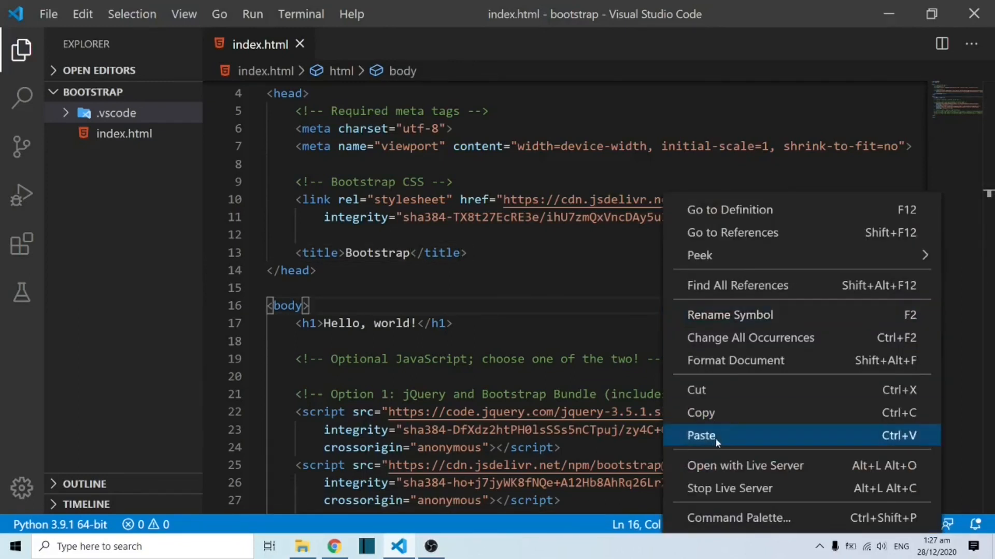
pyautogui.moveTo(744, 466)
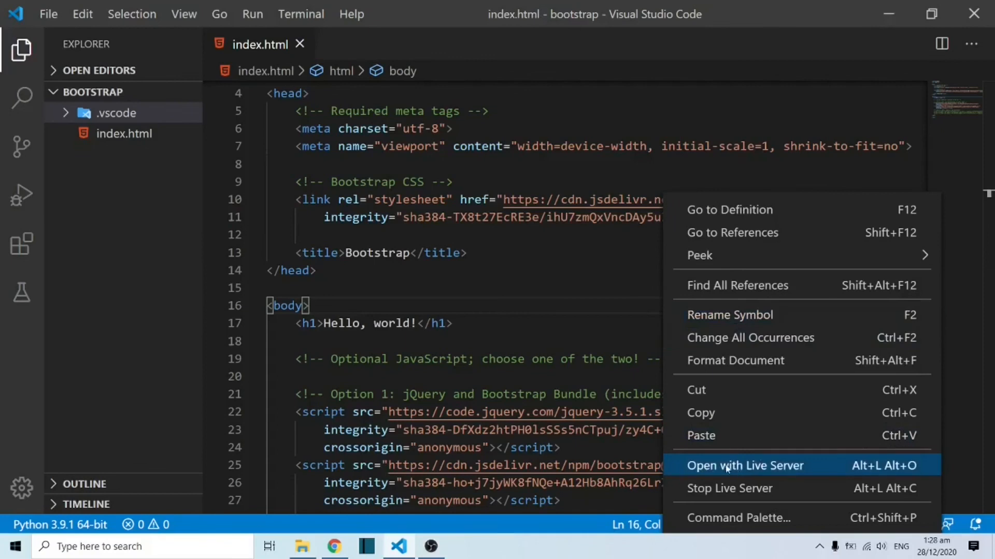
pyautogui.click(745, 465)
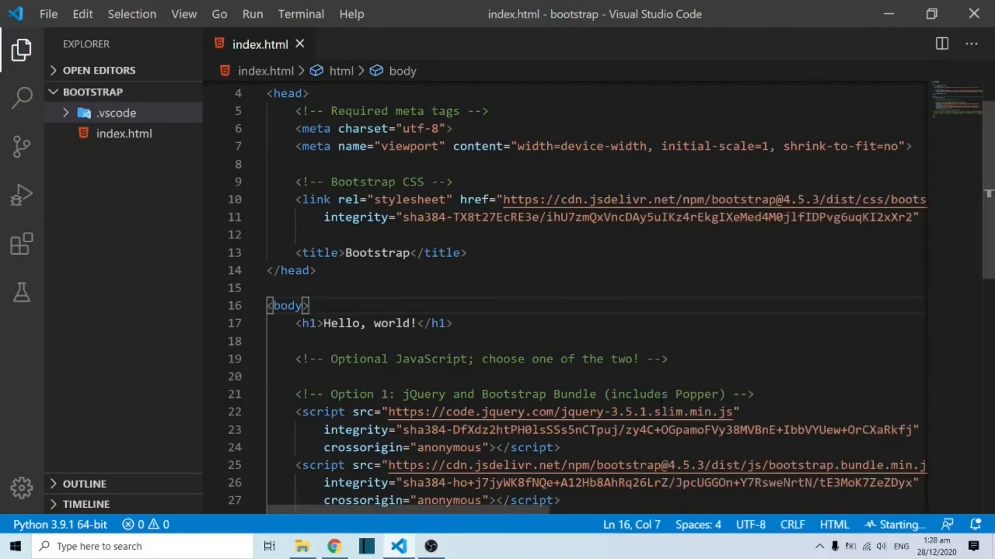
pyautogui.click(335, 546)
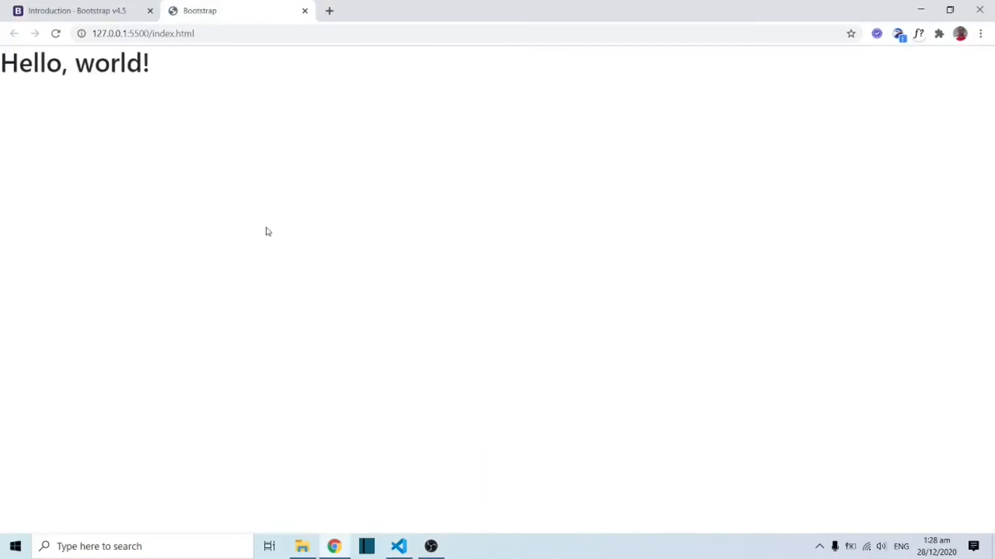
pyautogui.moveTo(29, 77)
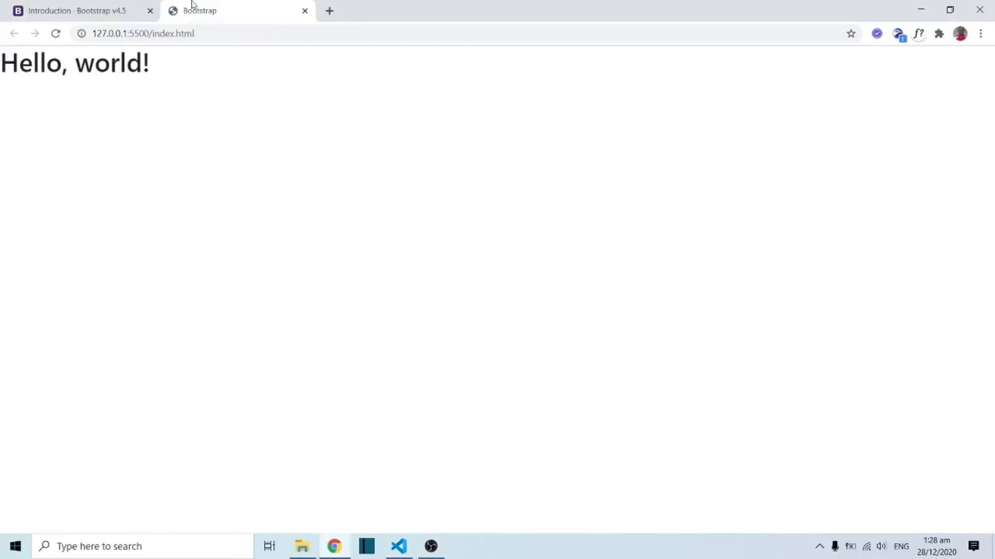
pyautogui.moveTo(319, 360)
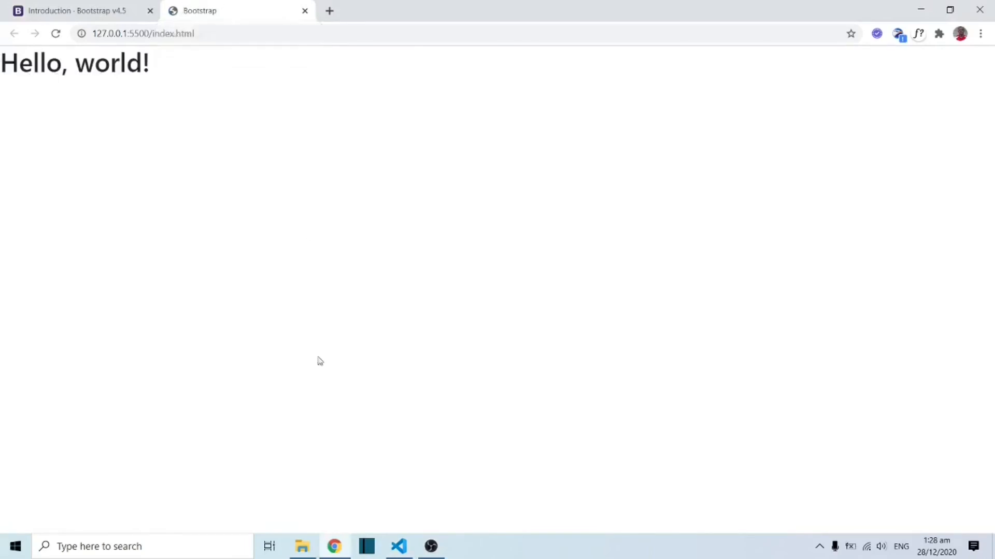
# After confirming Hello, world! on 127.0.0.1:5500, return to Visual Studio Code
pyautogui.click(398, 546)
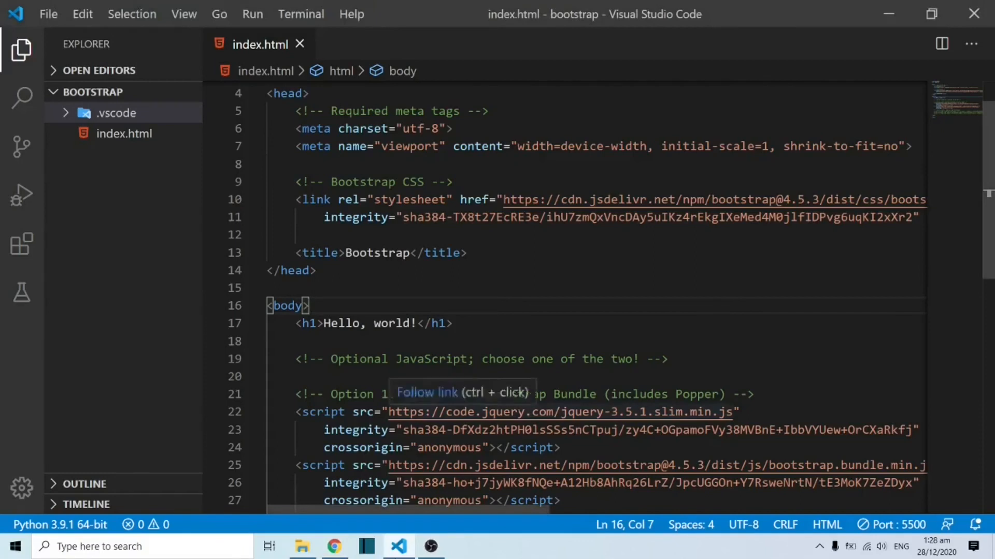
pyautogui.moveTo(440, 341)
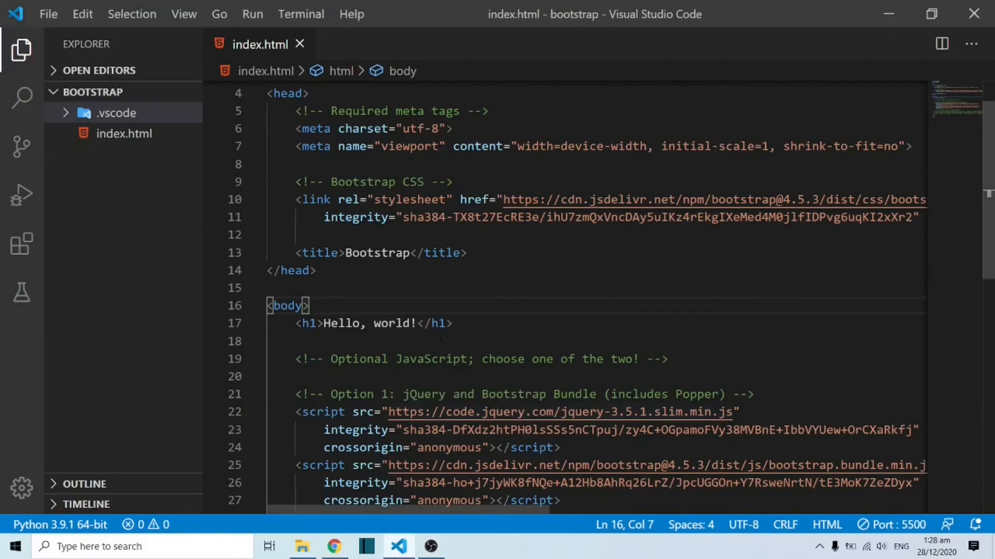